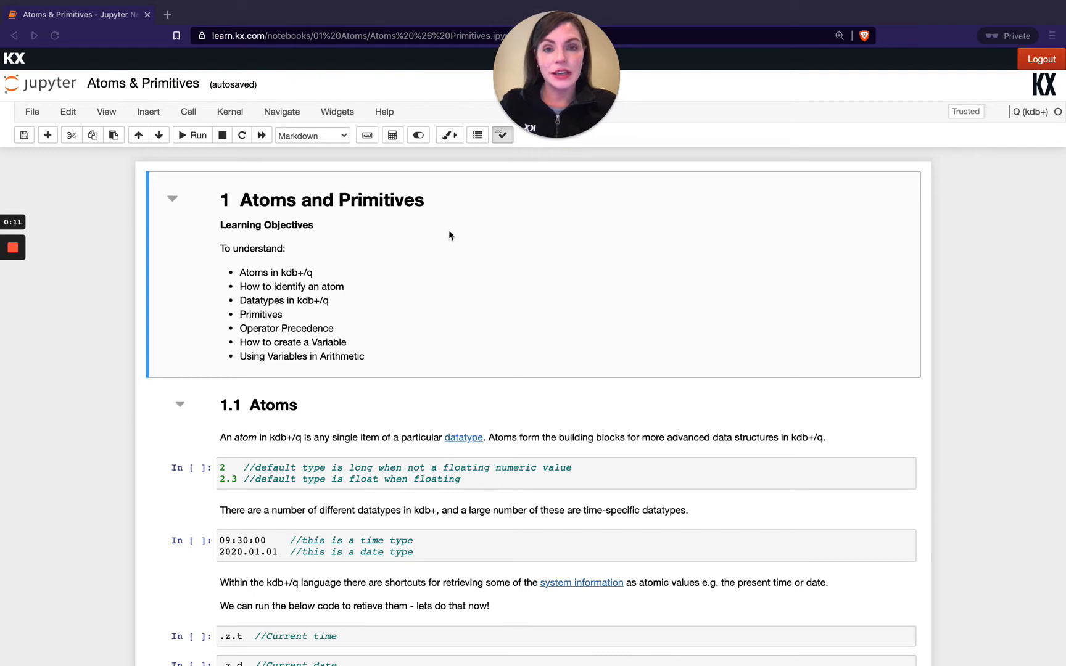
{"action": "mouse_move", "coordinate": [414, 232]}
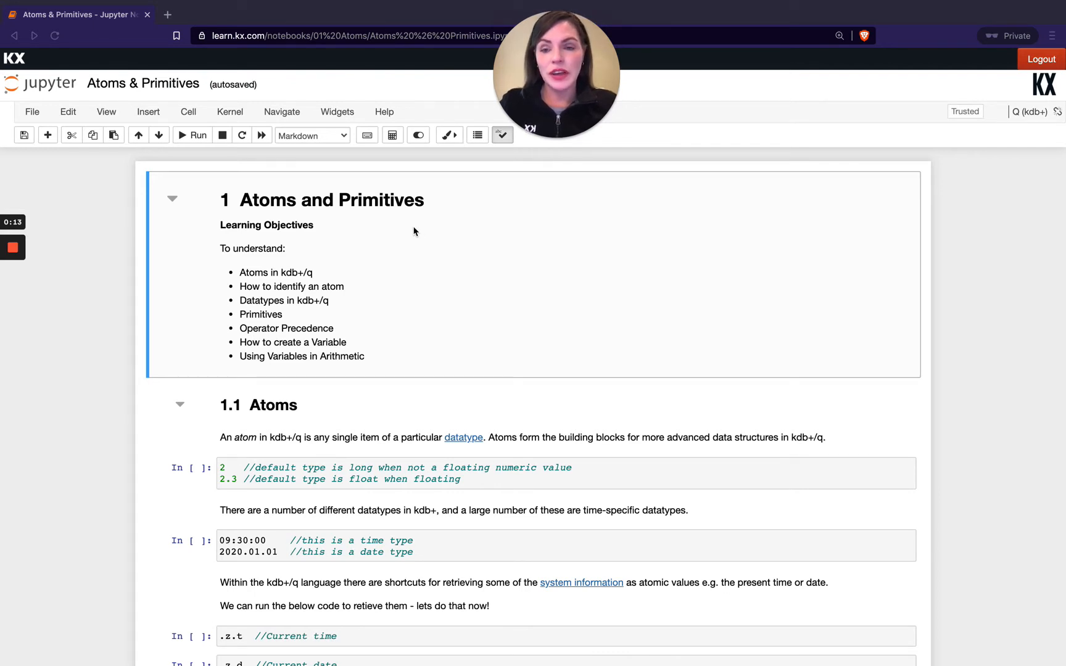
Browse the notebook's table of contents and hide it again
{"action": "left_click", "coordinate": [477, 135]}
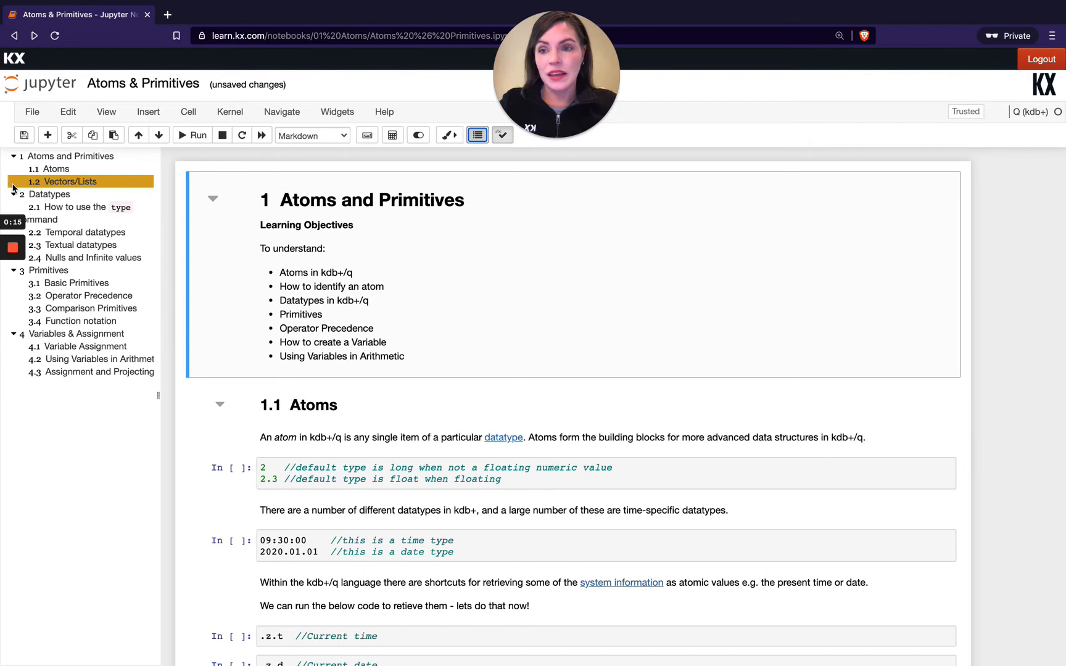
{"action": "mouse_move", "coordinate": [68, 184]}
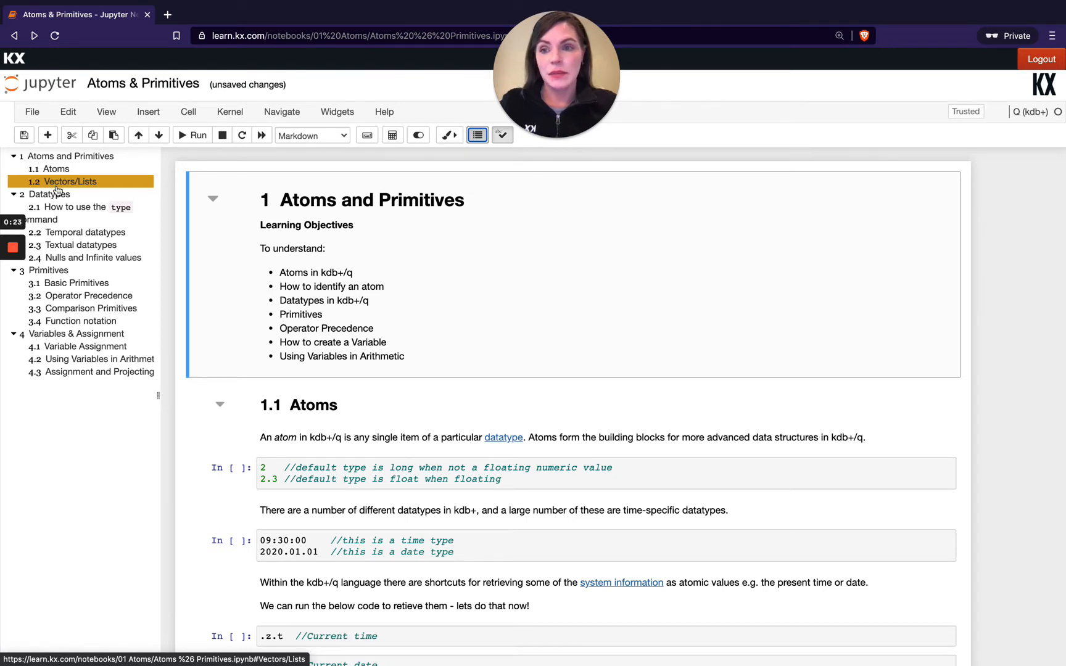
{"action": "left_click", "coordinate": [48, 270]}
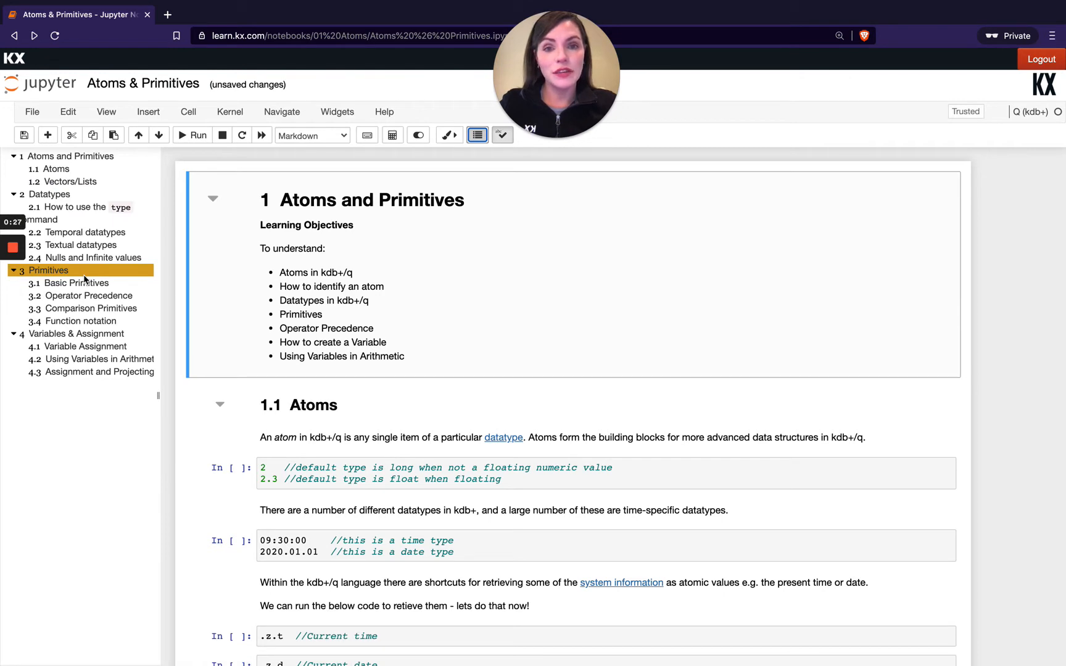
{"action": "left_click", "coordinate": [75, 333]}
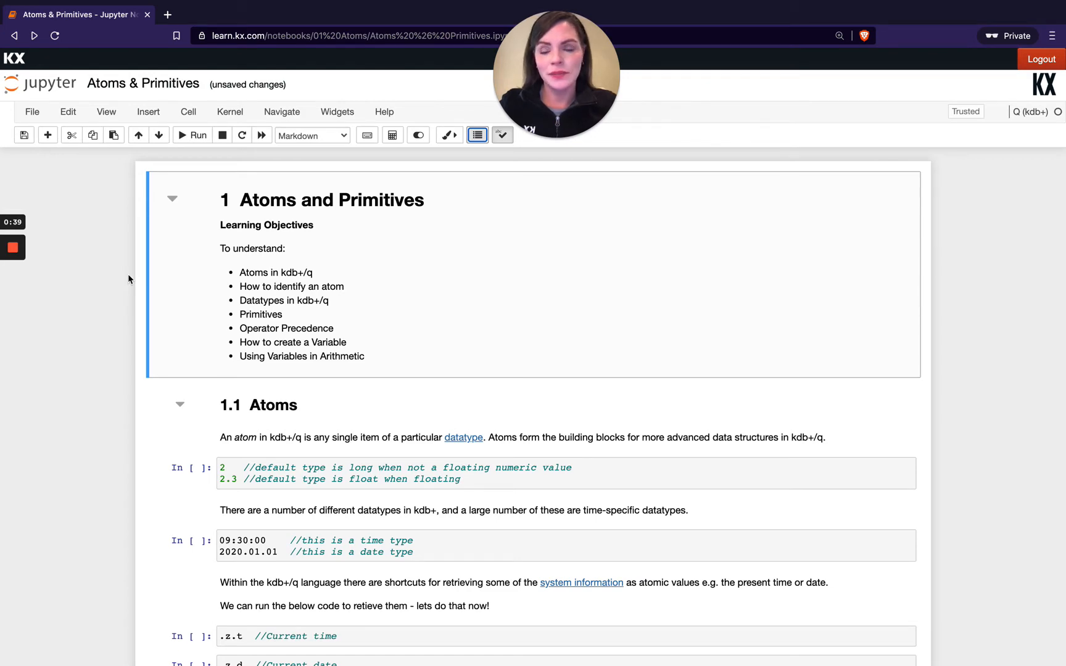
Scroll the Datatypes reference to its table and highlight a row of type entries
{"action": "scroll", "scroll_direction": "down", "scroll_amount": 3}
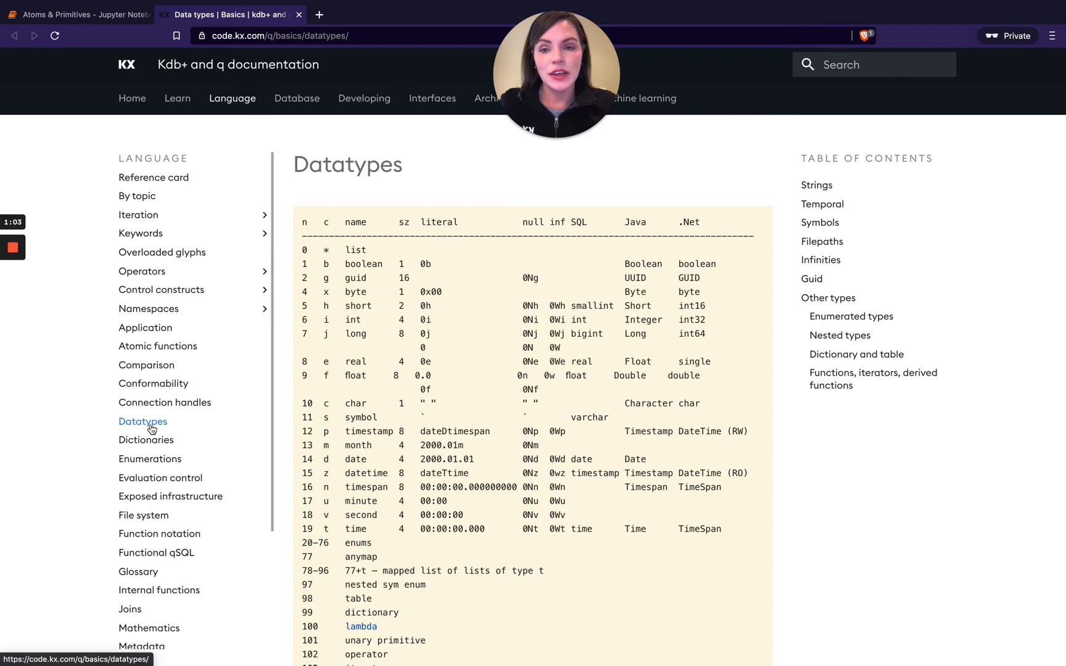
{"action": "scroll", "scroll_direction": "down", "scroll_amount": 3}
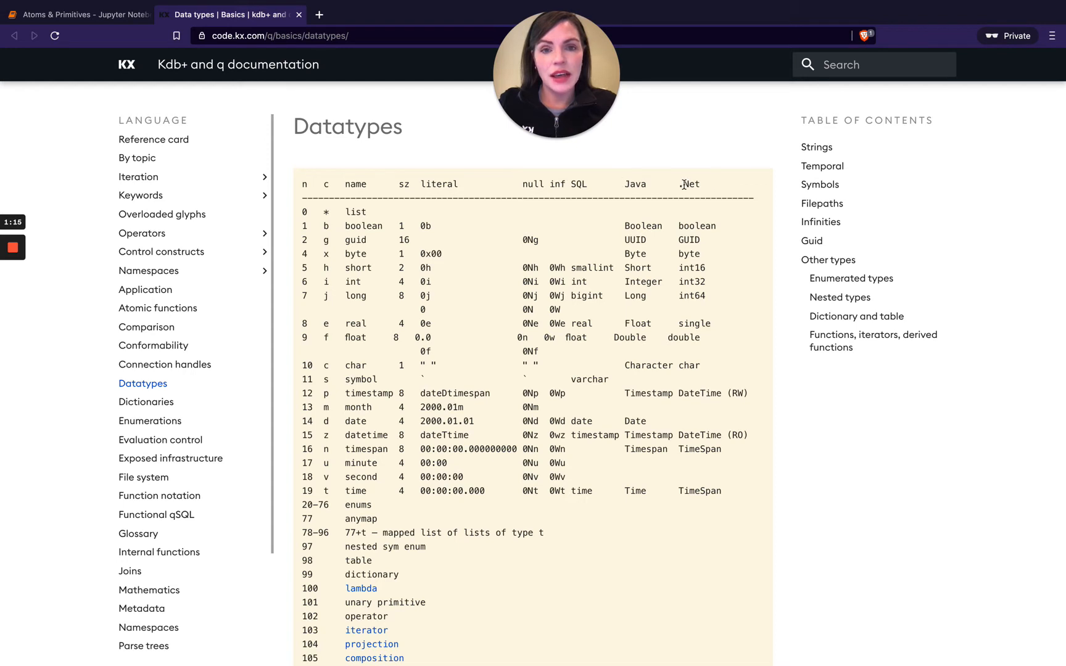
{"action": "mouse_move", "coordinate": [340, 279]}
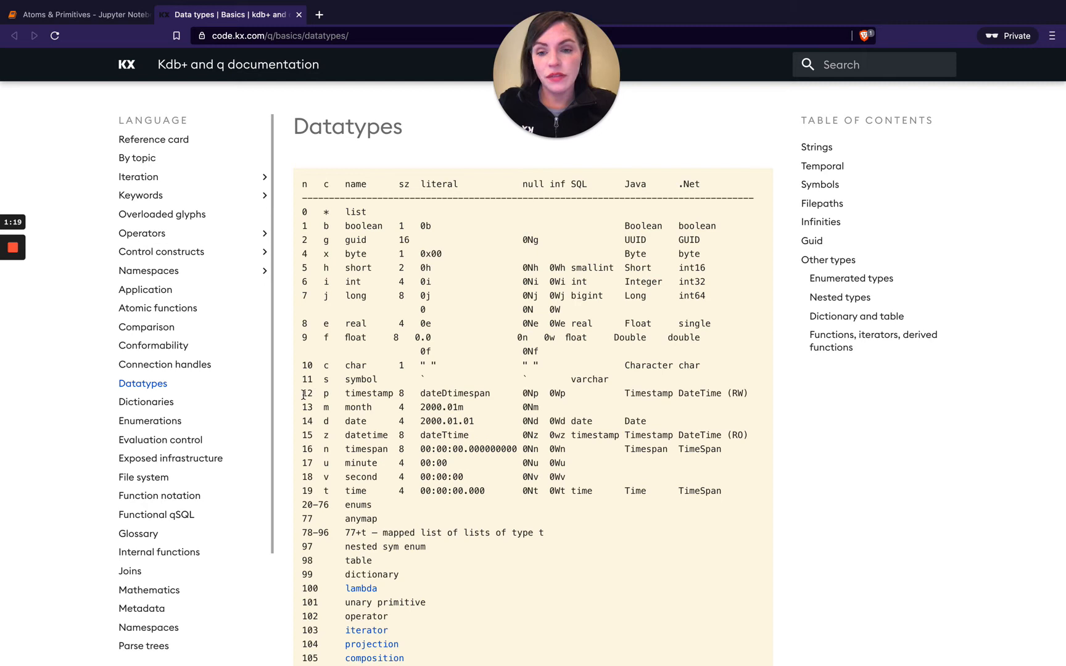
{"action": "left_click_drag", "start_coordinate": [302, 393], "coordinate": [738, 491]}
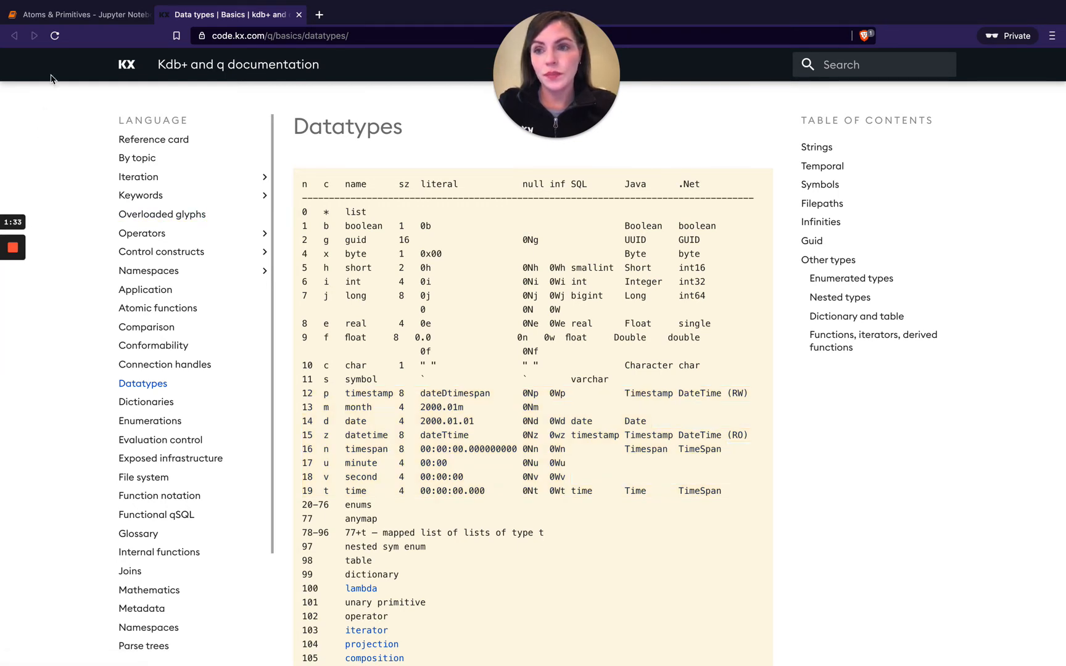
Apply type to 2 and 2.3 in the first Atoms cell, returning -7h and -9h
{"action": "left_click", "coordinate": [78, 15]}
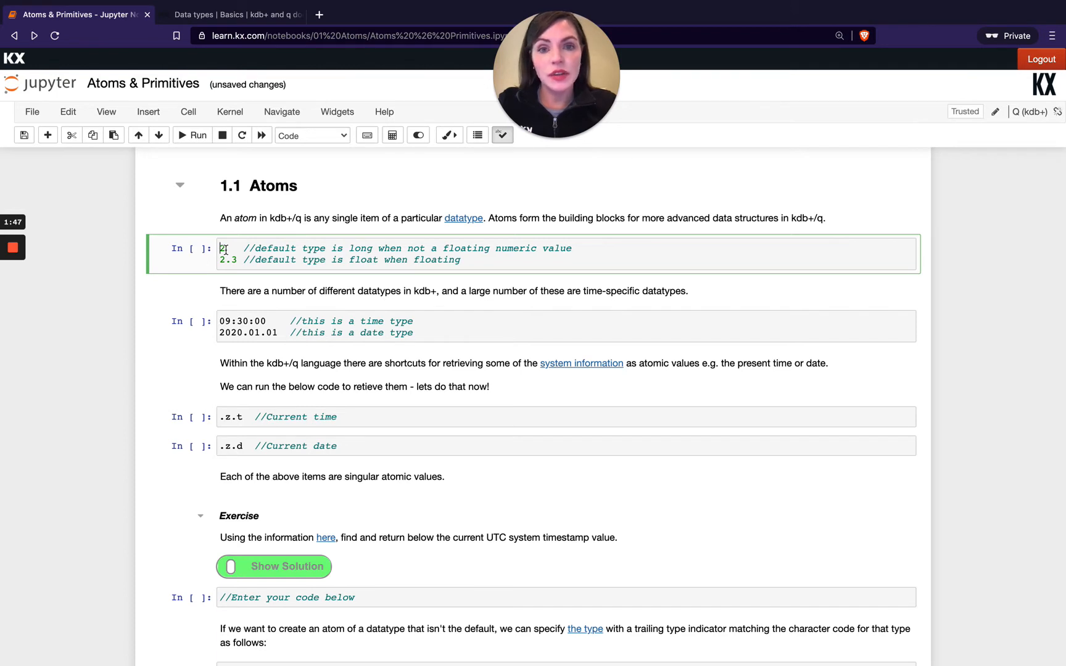
{"action": "type", "text": "type"}
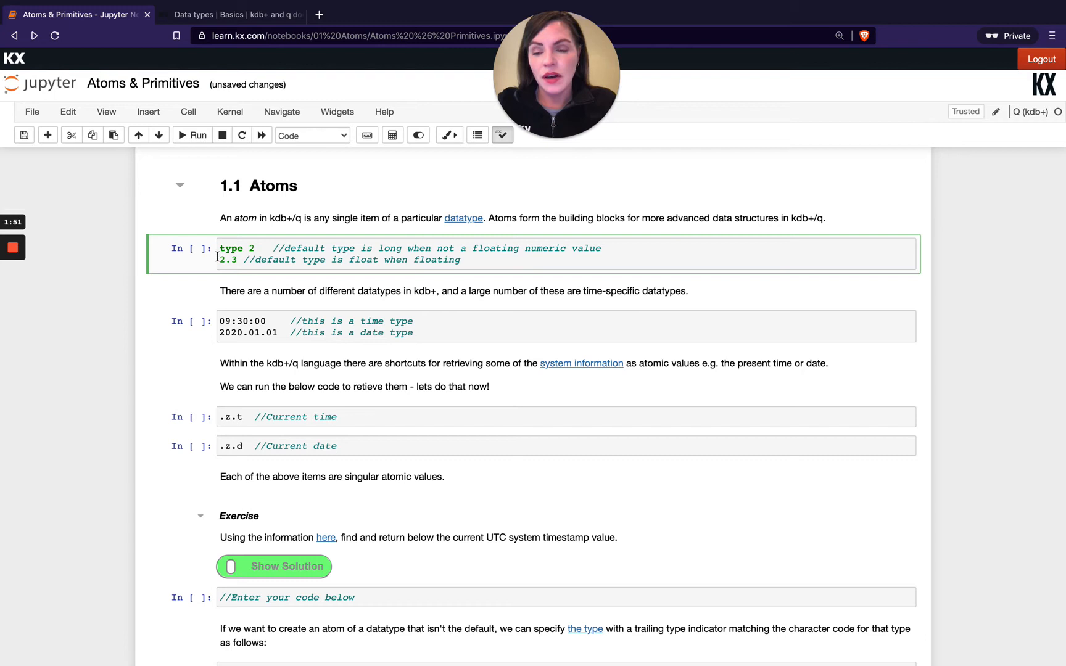
{"action": "type", "text": "type"}
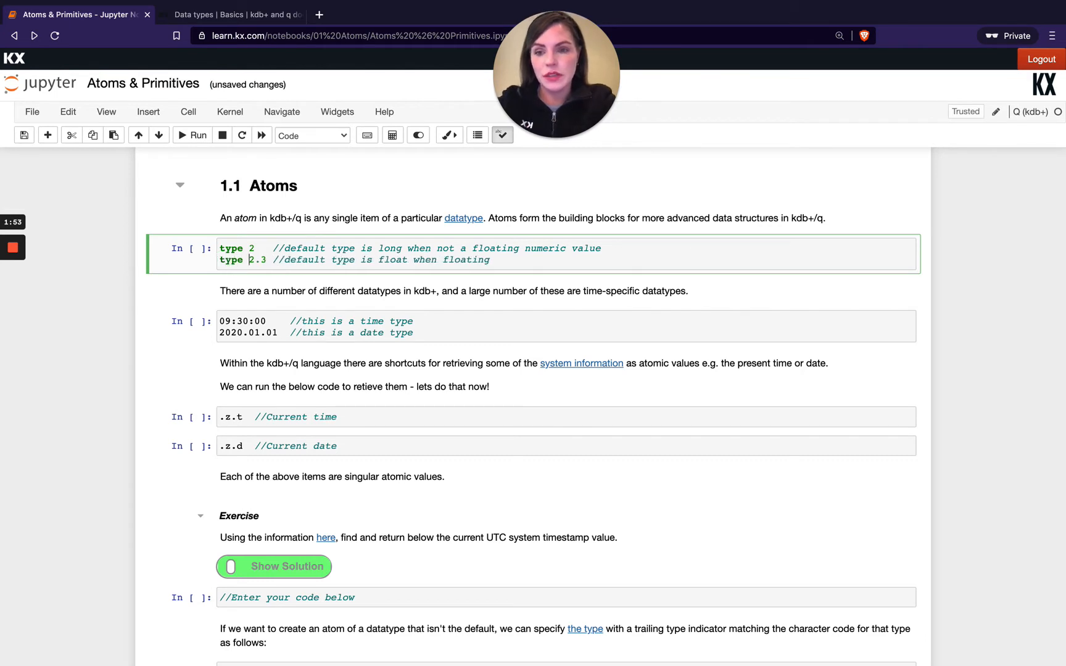
{"action": "left_click", "coordinate": [193, 136]}
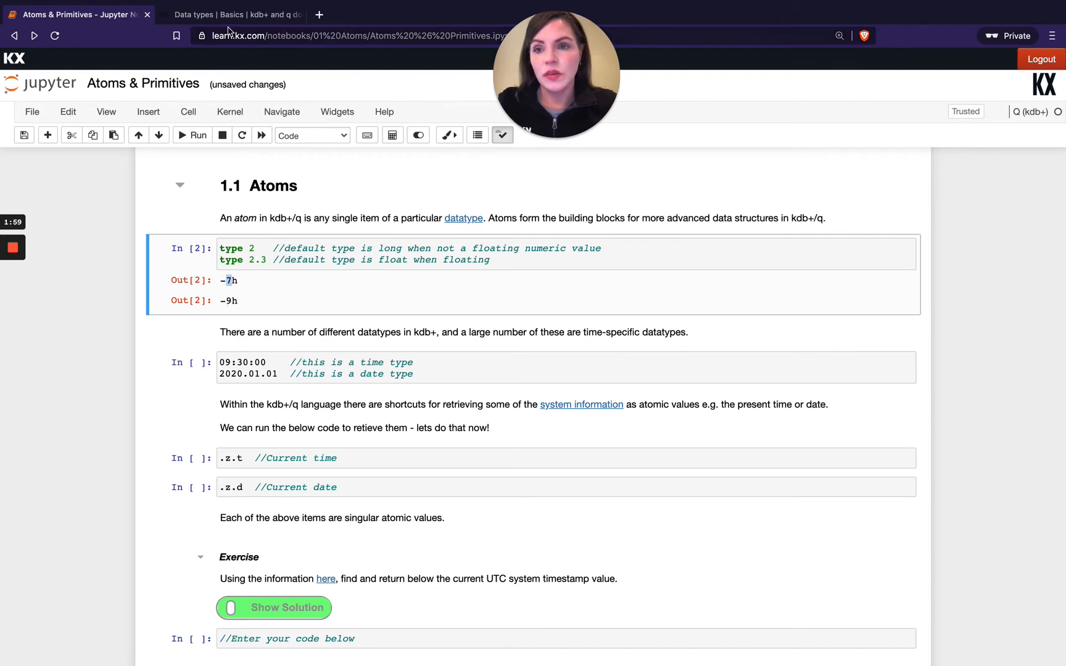
{"action": "left_click", "coordinate": [231, 15]}
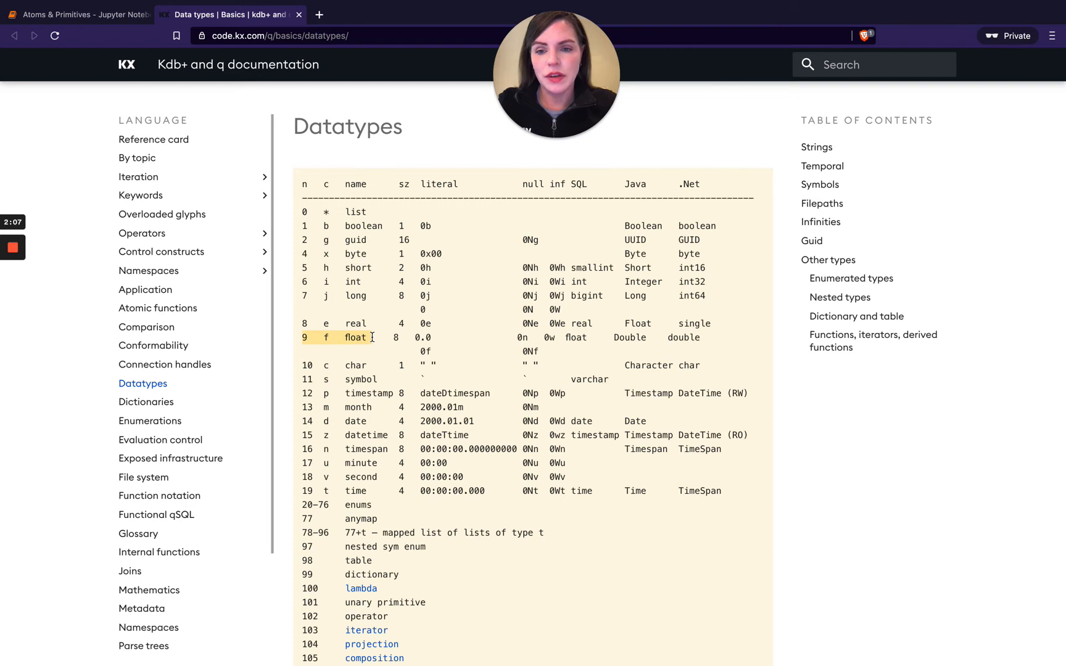
Return to the Atoms & Primitives notebook showing the -7h and -9h results
{"action": "left_click", "coordinate": [75, 15]}
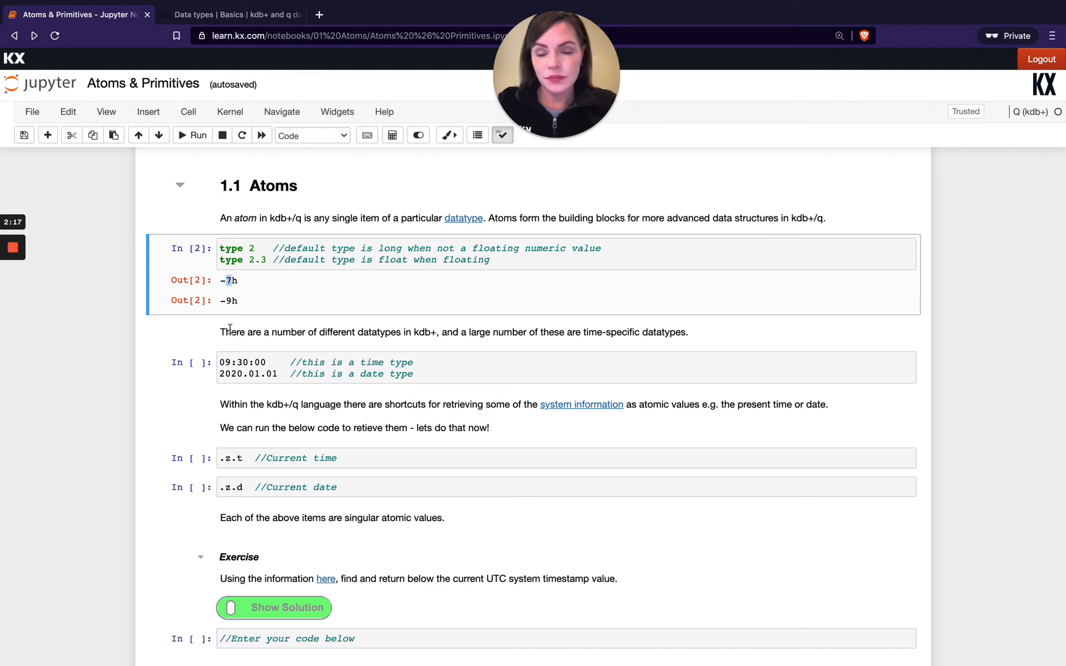
Reach the time/date cell outputs 09:30:00 and 2020.01.01, then show the Datatypes reference
{"action": "scroll", "scroll_direction": "down", "scroll_amount": 3}
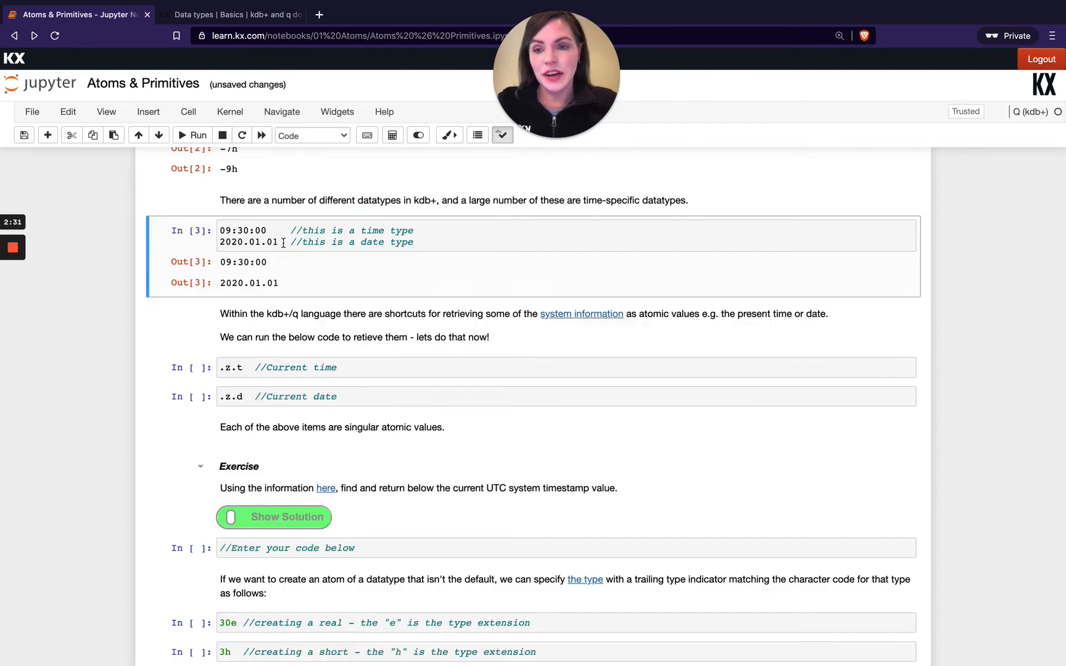
{"action": "left_click", "coordinate": [235, 15]}
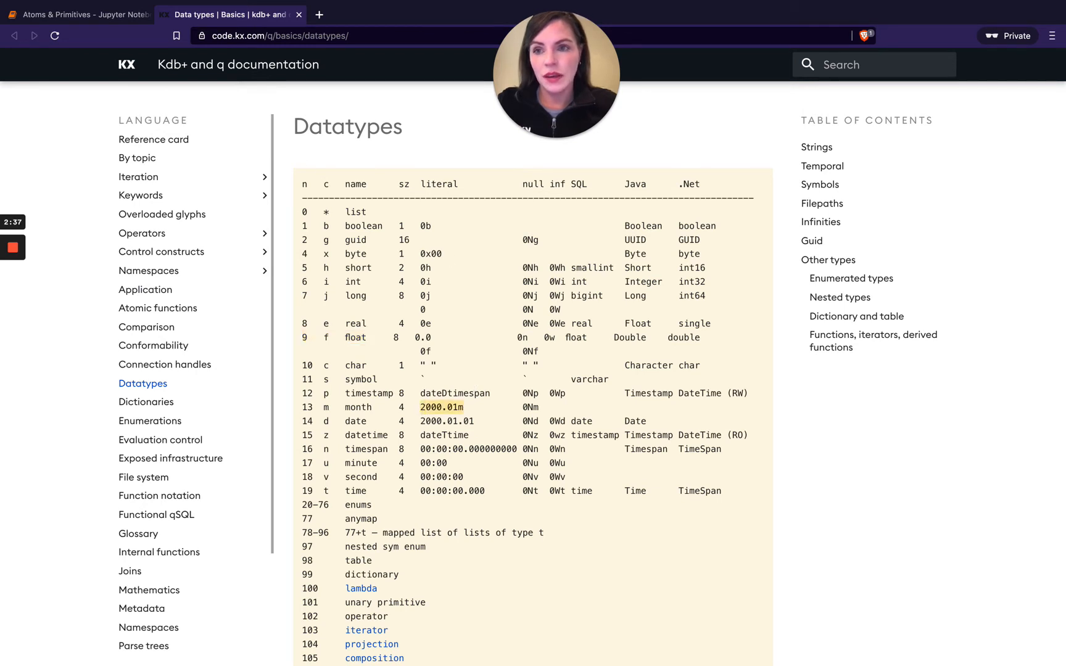
Return to the notebook and scroll toward the .z.t and .z.d cells
{"action": "left_click", "coordinate": [77, 15]}
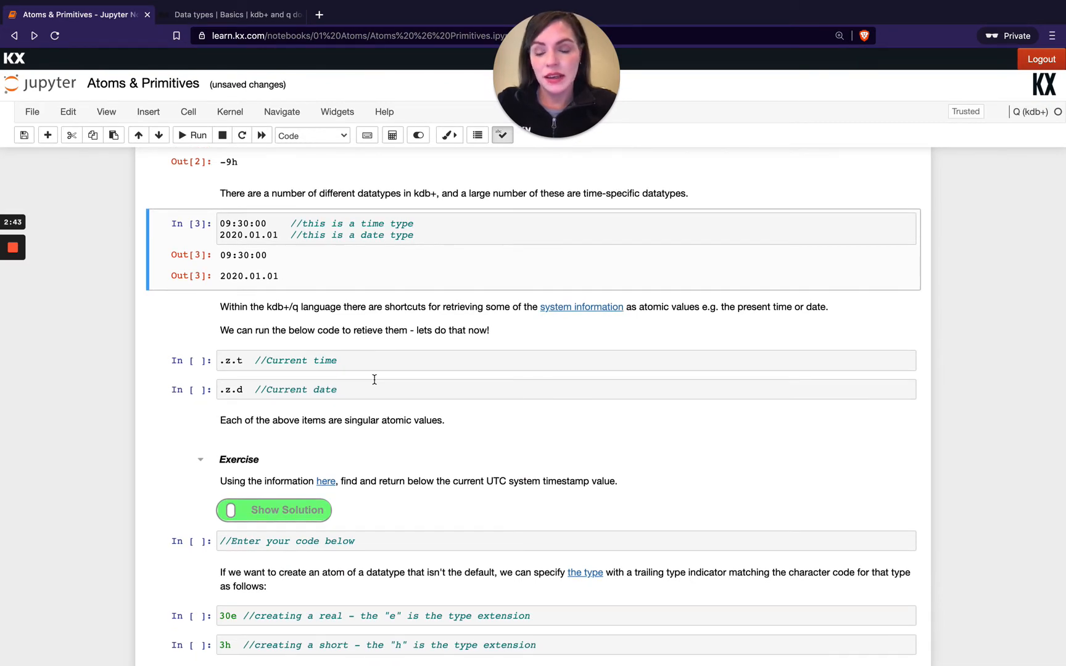
{"action": "scroll", "scroll_direction": "down", "scroll_amount": 3}
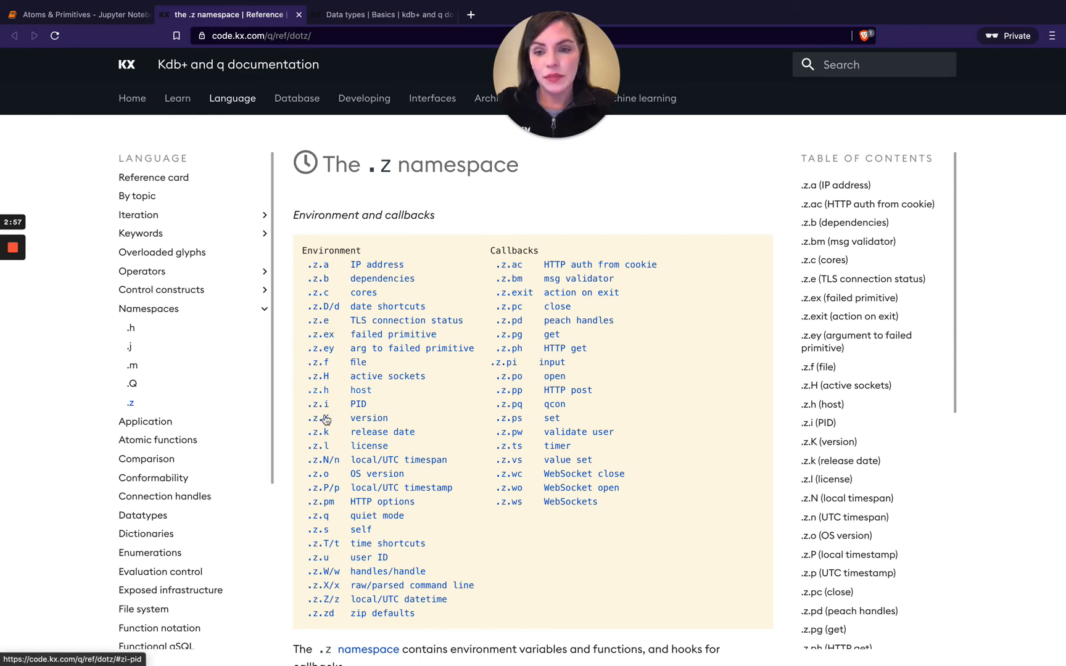
{"action": "mouse_move", "coordinate": [407, 438]}
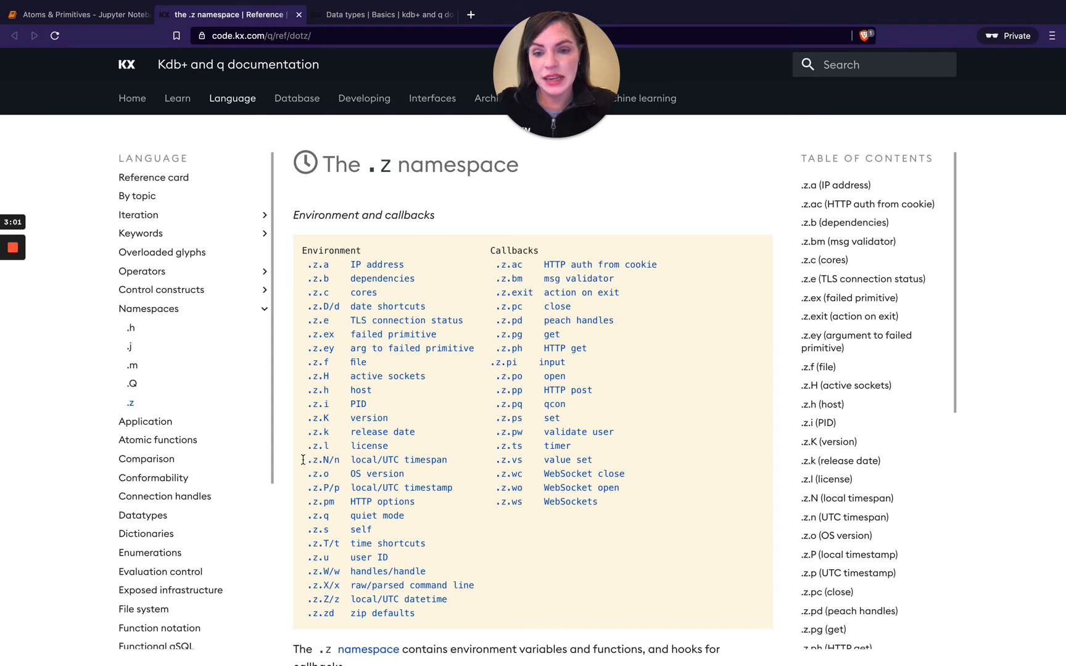
{"action": "mouse_move", "coordinate": [434, 465]}
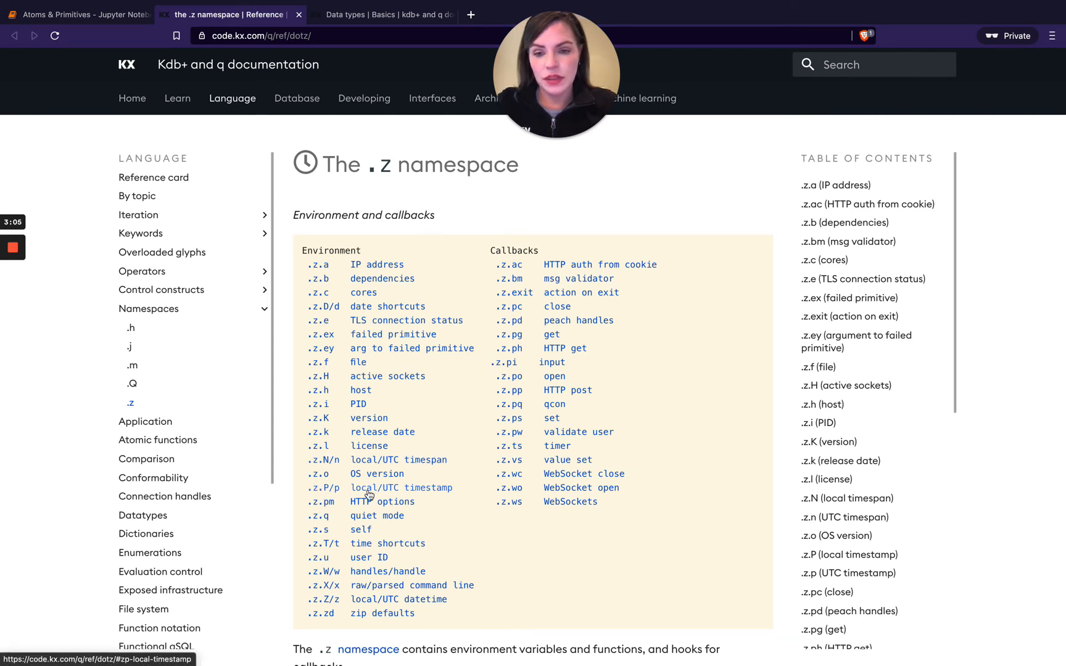
{"action": "mouse_move", "coordinate": [401, 602]}
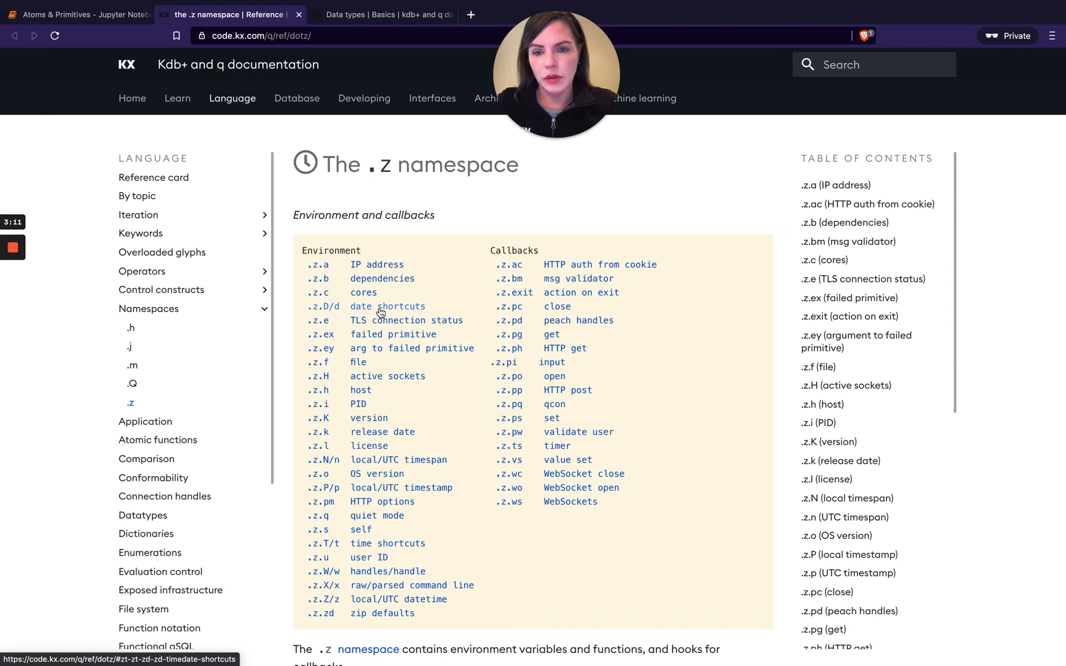
{"action": "mouse_move", "coordinate": [322, 556]}
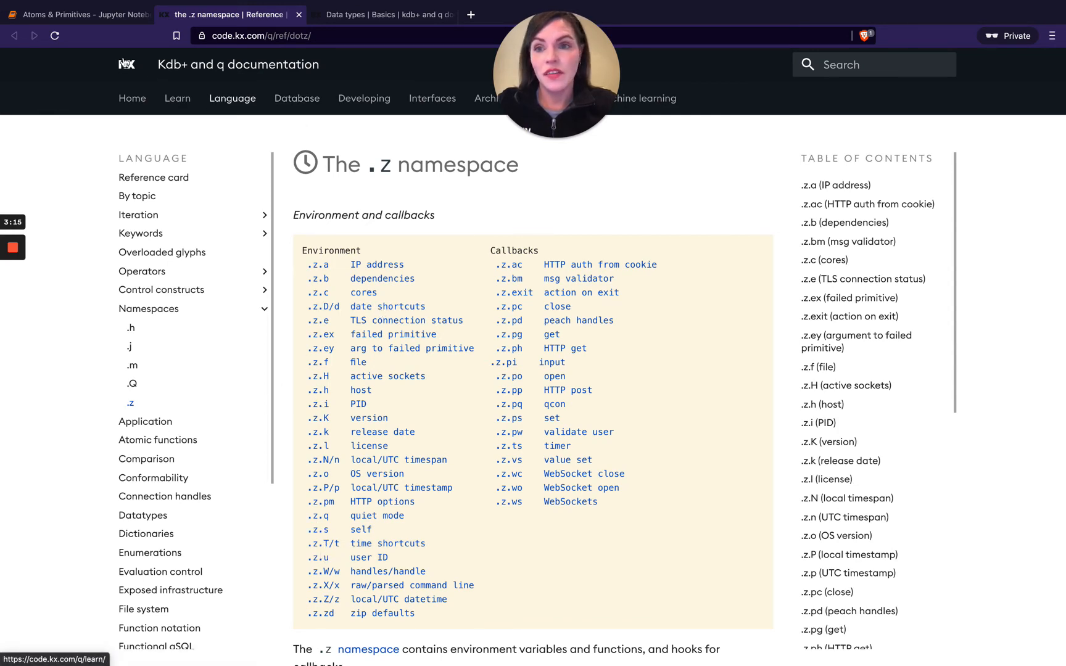
Run the .z.t and .z.d cells, returning 16:07:15.081 and 2021.06.17
{"action": "left_click", "coordinate": [77, 15]}
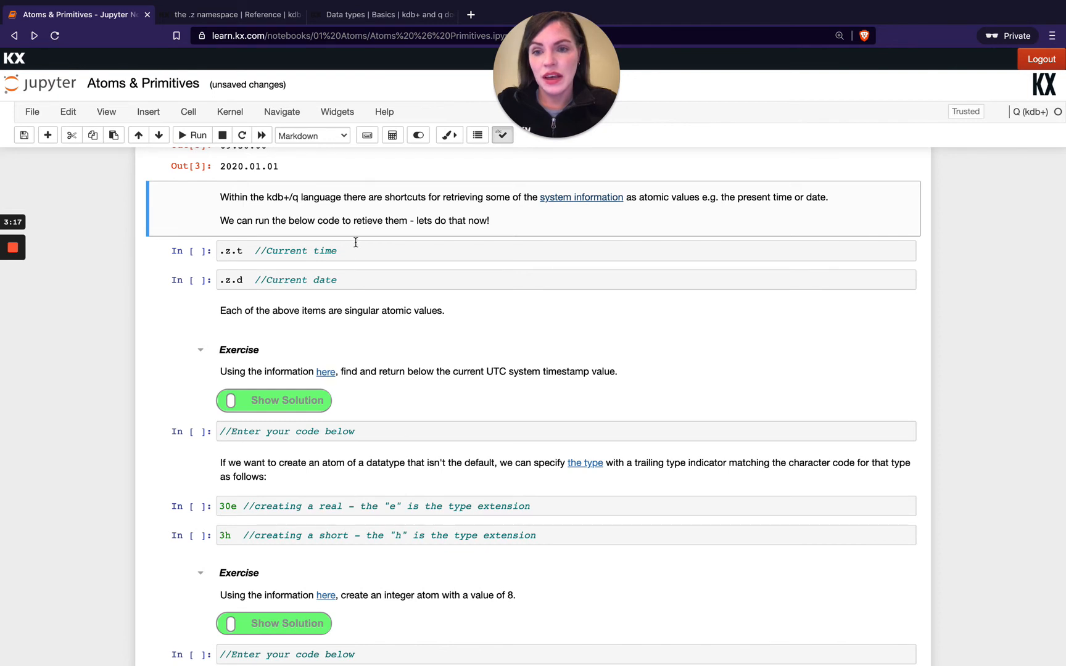
{"action": "left_click", "coordinate": [197, 136]}
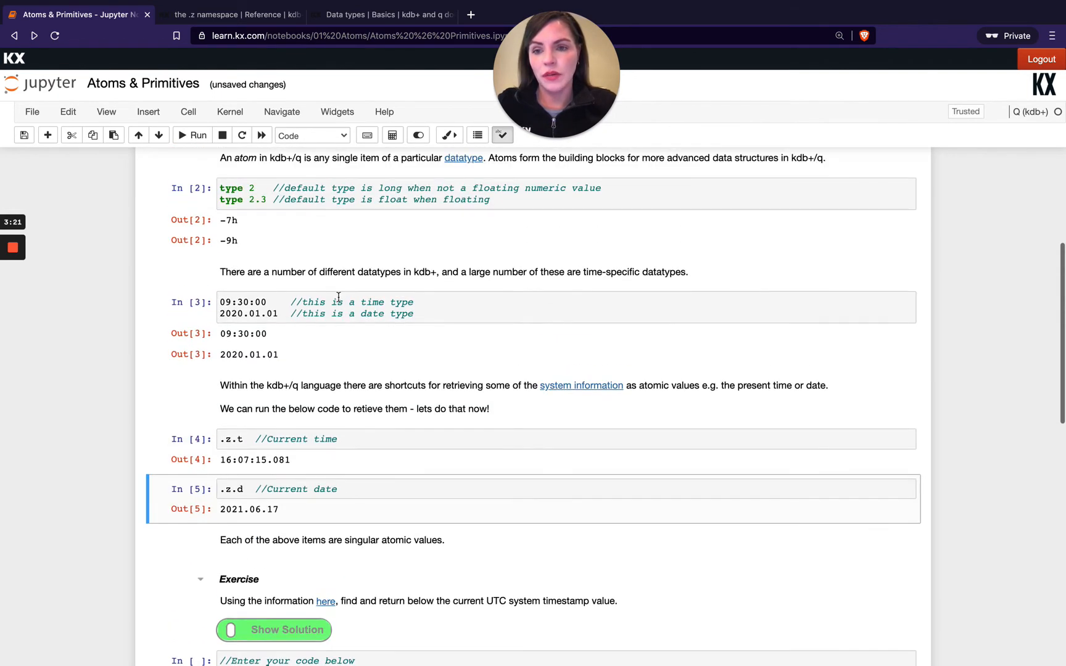
{"action": "scroll", "scroll_direction": "down", "scroll_amount": 3}
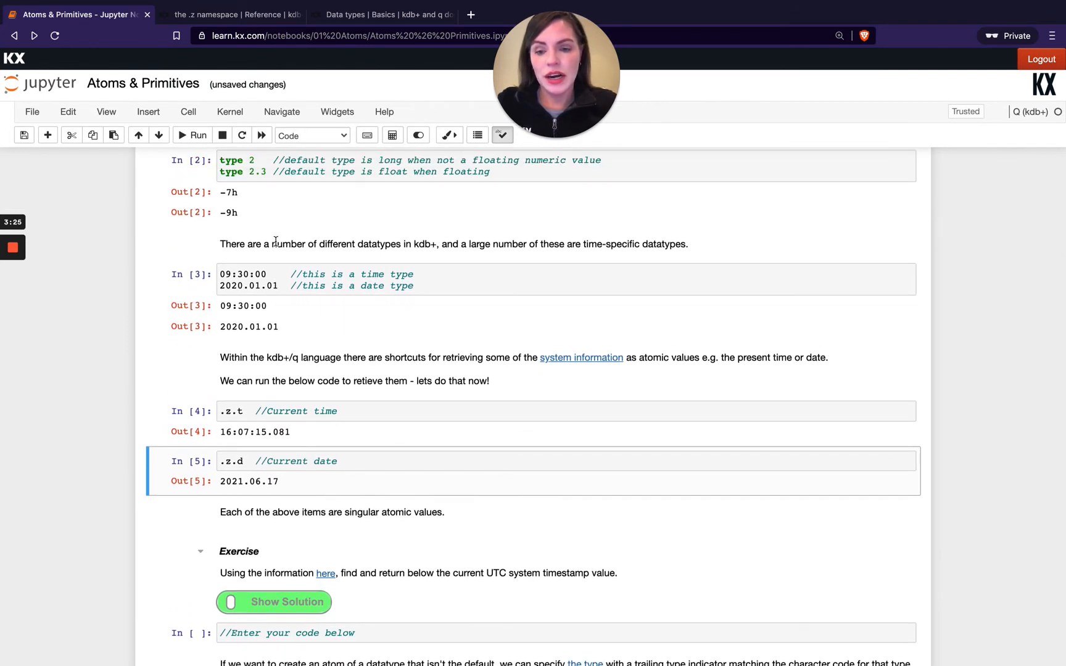
{"action": "scroll", "scroll_direction": "down", "scroll_amount": 3}
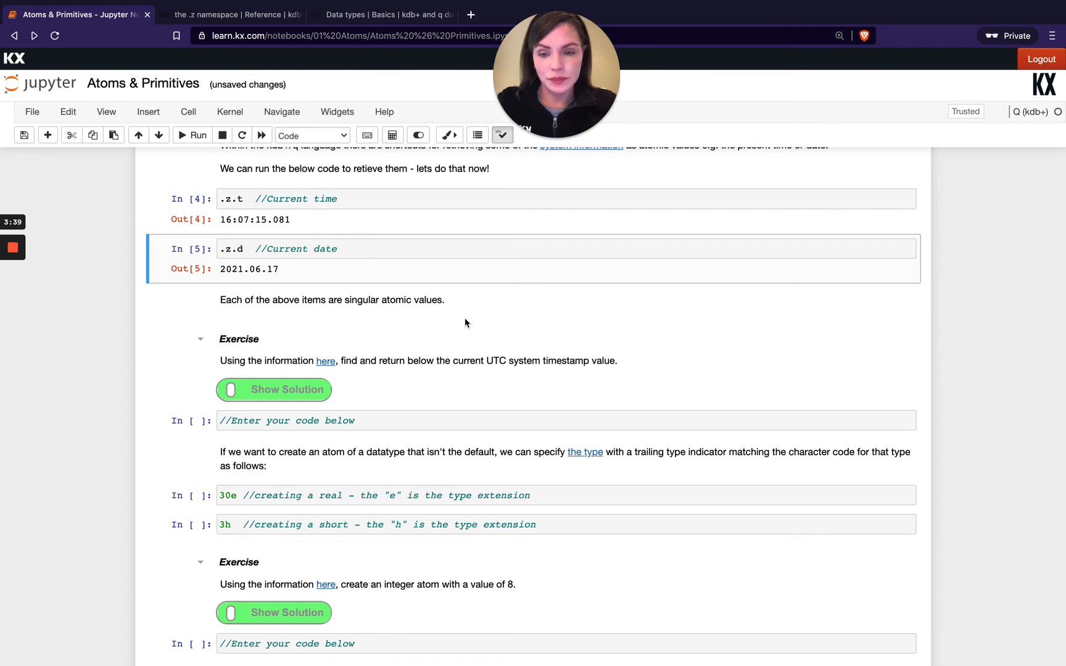
{"action": "mouse_move", "coordinate": [372, 323]}
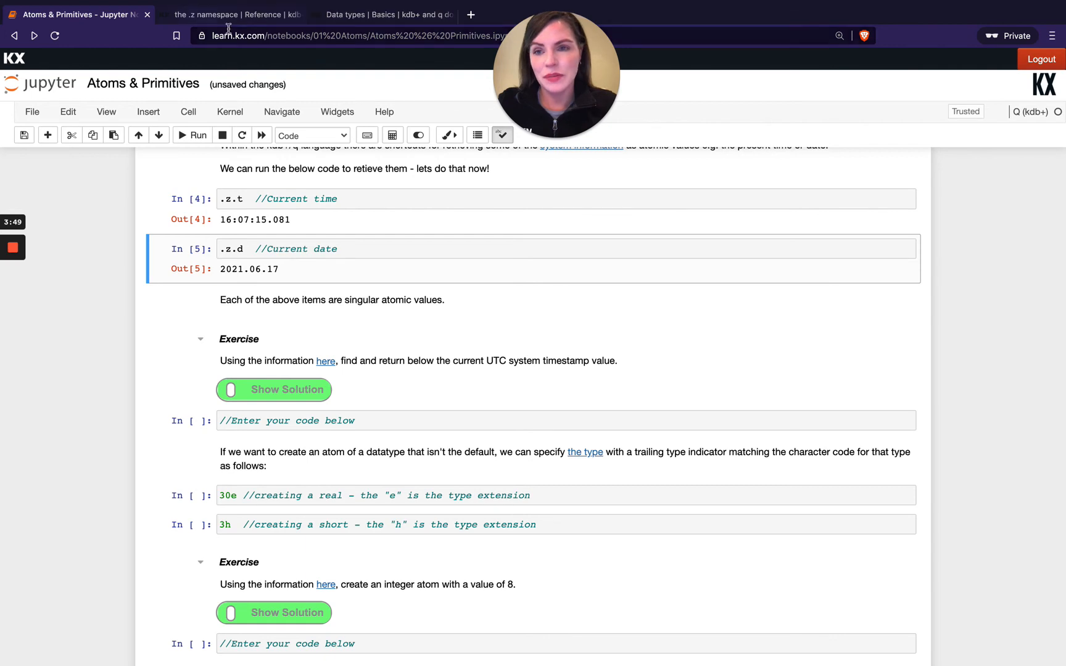
Mark the h suffix in the 3h short atom, then show the .z namespace reference
{"action": "scroll", "scroll_direction": "down", "scroll_amount": 3}
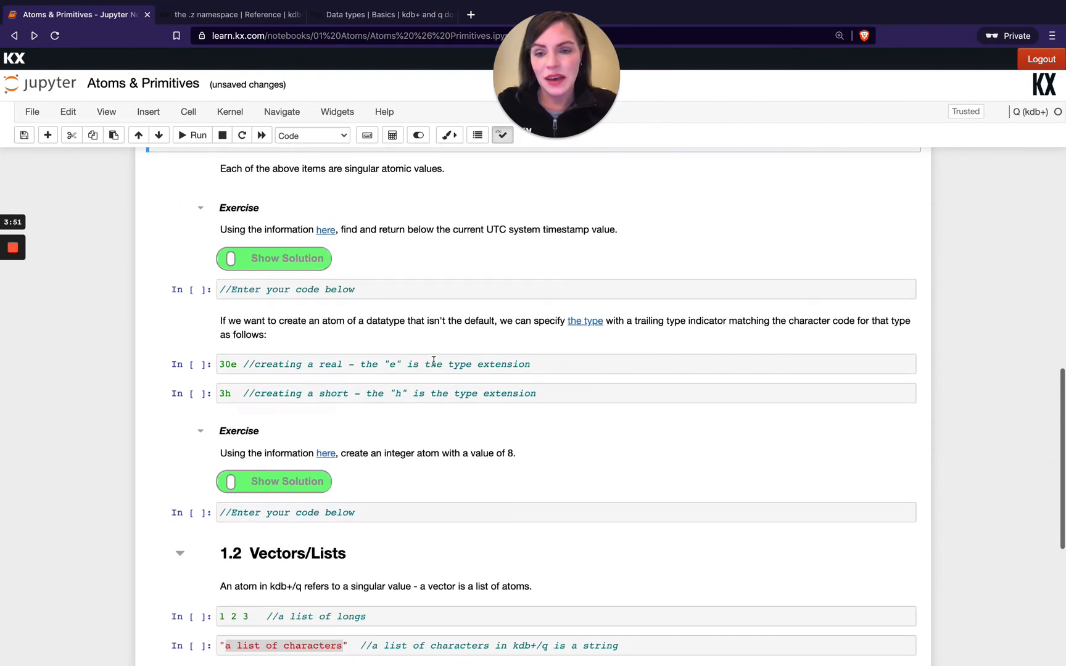
{"action": "scroll", "scroll_direction": "down", "scroll_amount": 3}
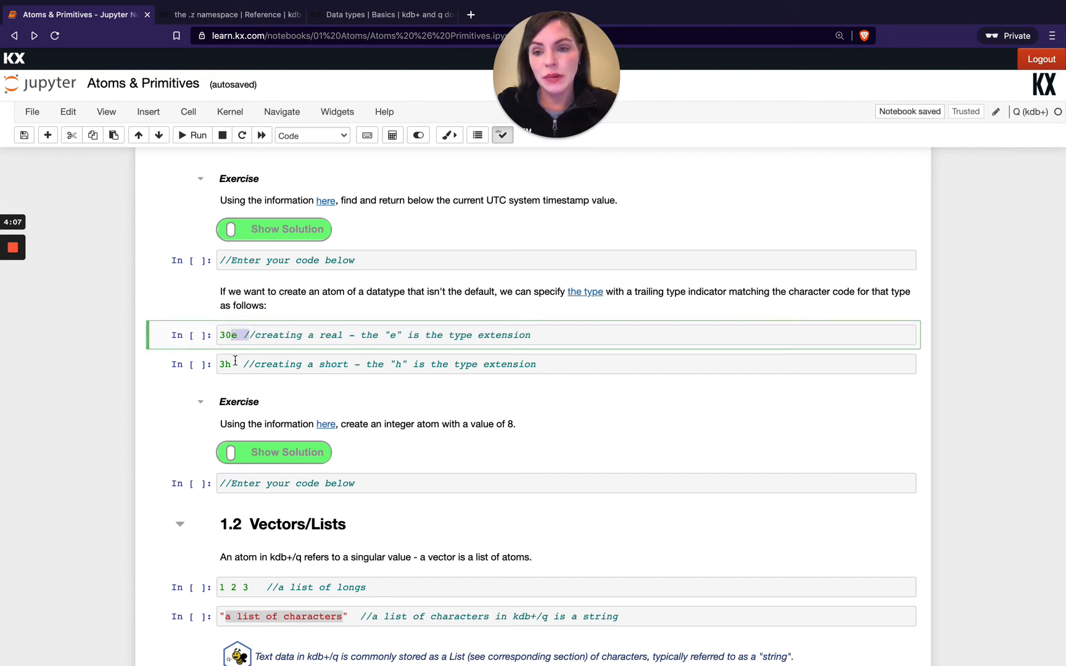
{"action": "left_click", "coordinate": [229, 364]}
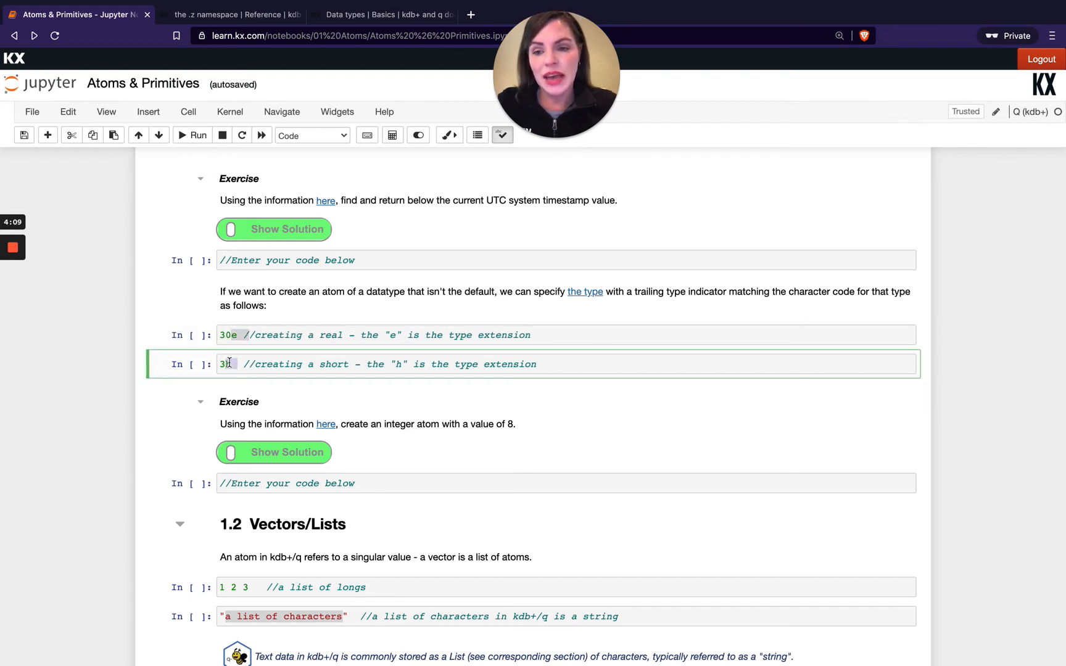
{"action": "left_click", "coordinate": [228, 14]}
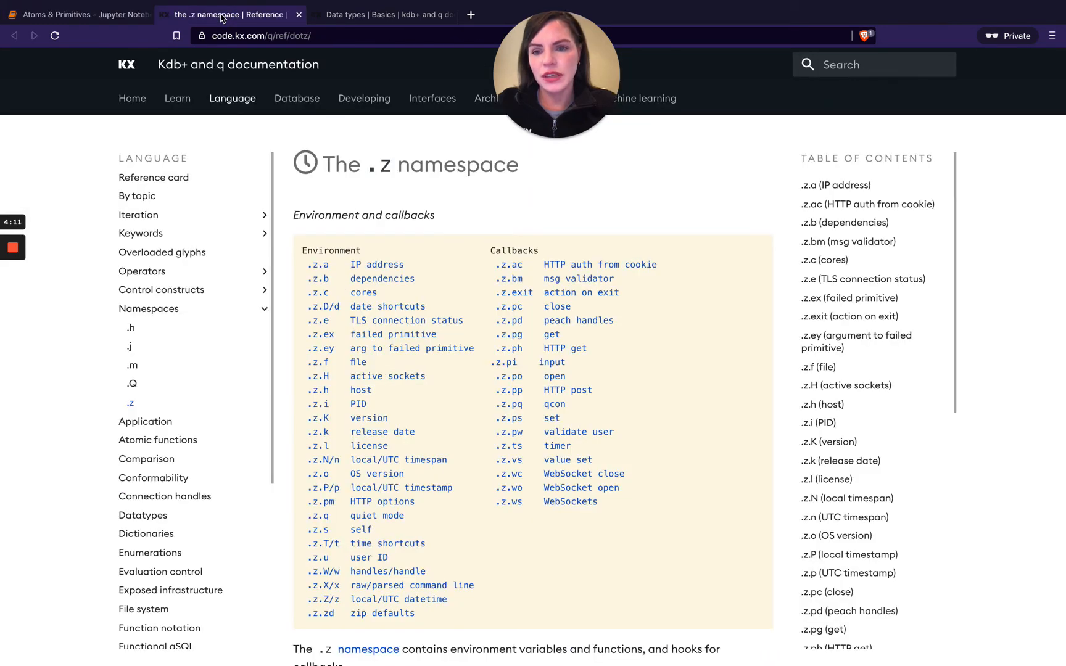
Close the .z namespace page and return to the notebook at the 3h cell
{"action": "left_click", "coordinate": [381, 15]}
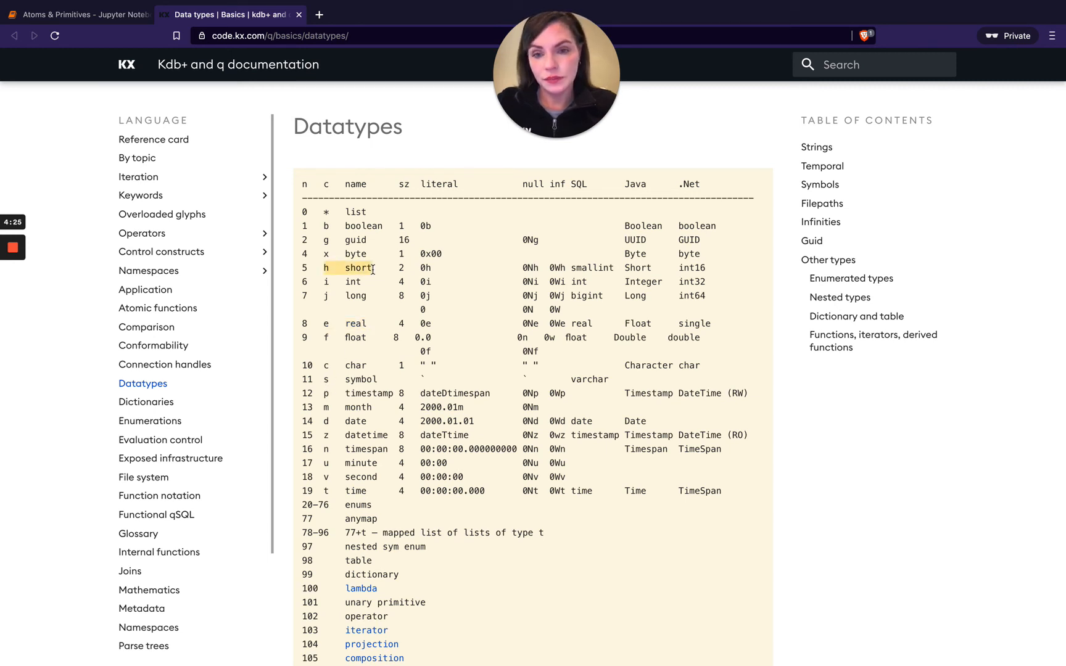
{"action": "left_click", "coordinate": [78, 15]}
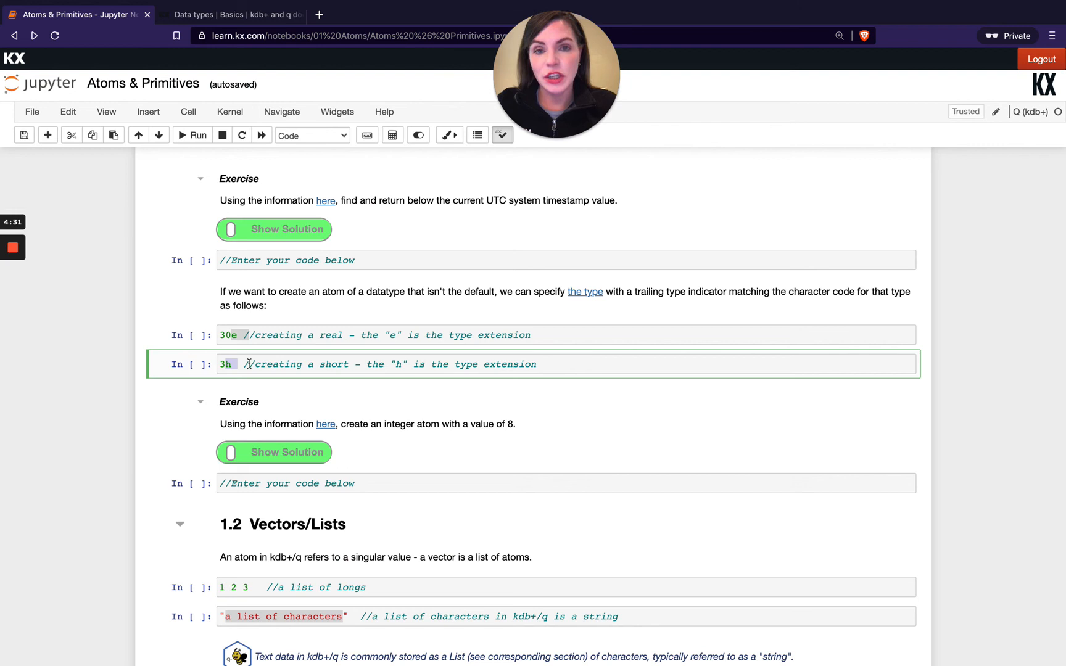
Scroll to the 1.2 Vectors/Lists section and mark the quoted "a list of characters" string
{"action": "scroll", "scroll_direction": "down", "scroll_amount": 3}
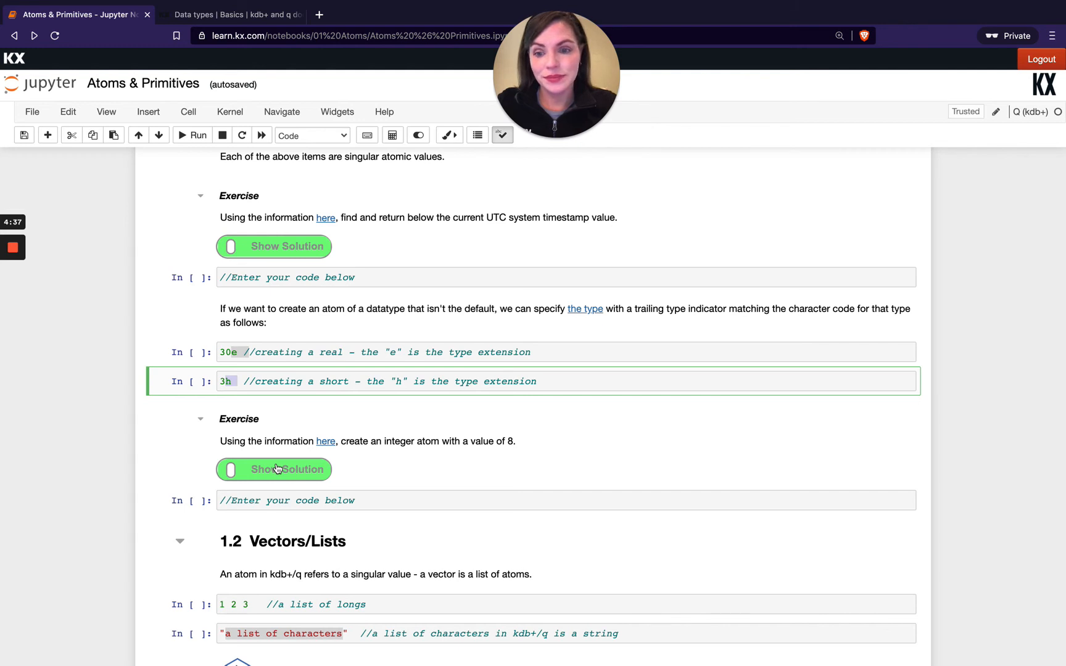
{"action": "scroll", "scroll_direction": "down", "scroll_amount": 3}
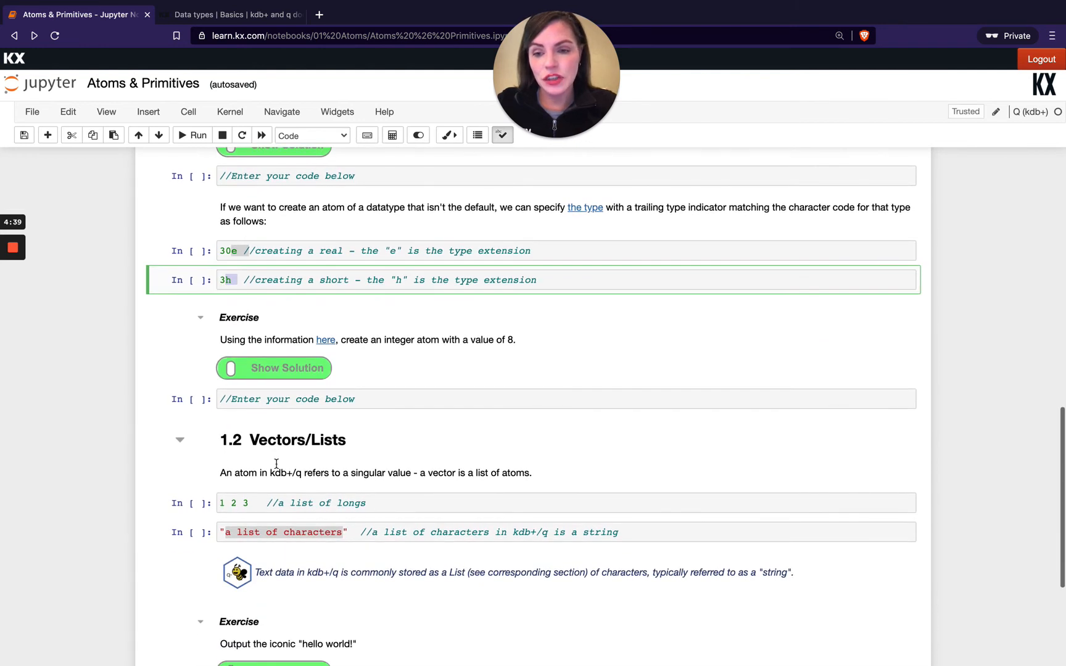
{"action": "scroll", "scroll_direction": "down", "scroll_amount": 3}
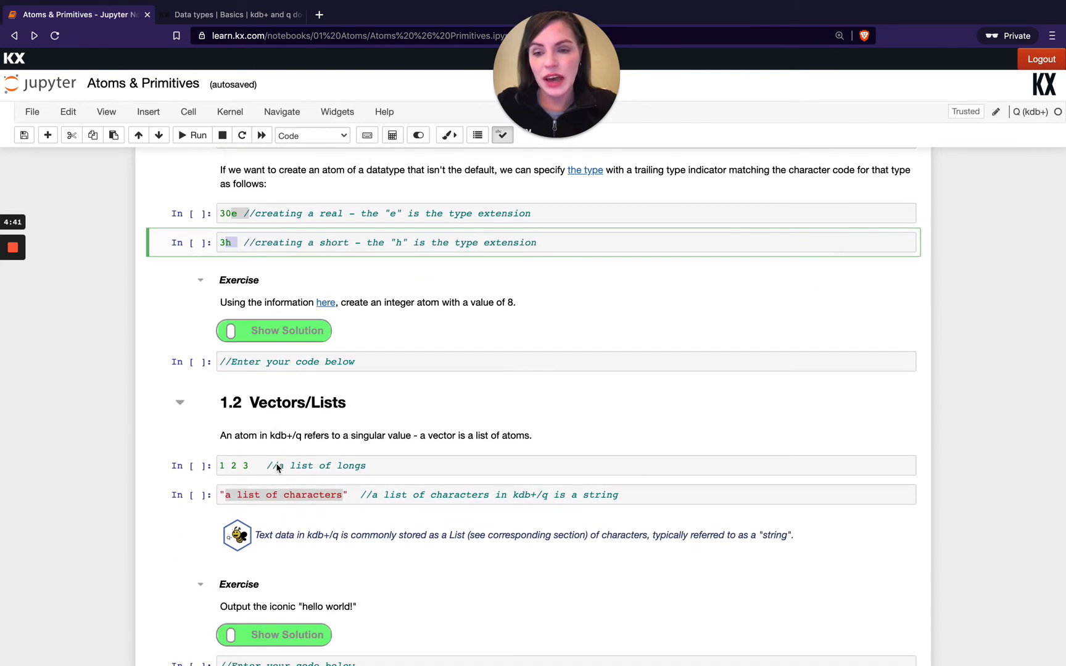
{"action": "scroll", "scroll_direction": "down", "scroll_amount": 3}
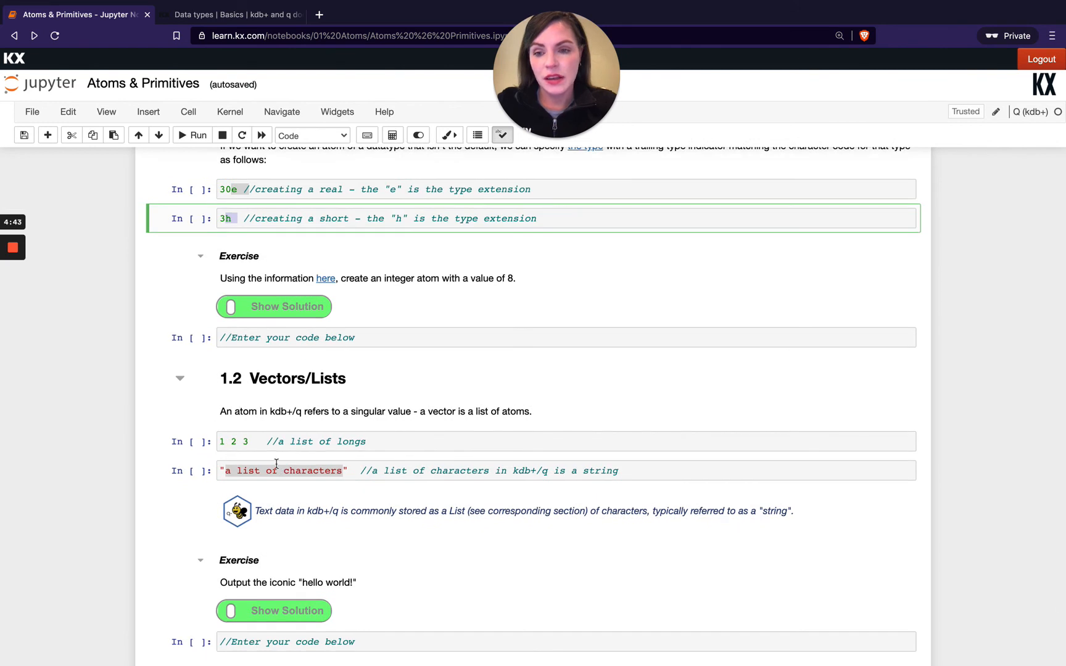
{"action": "scroll", "scroll_direction": "down", "scroll_amount": 3}
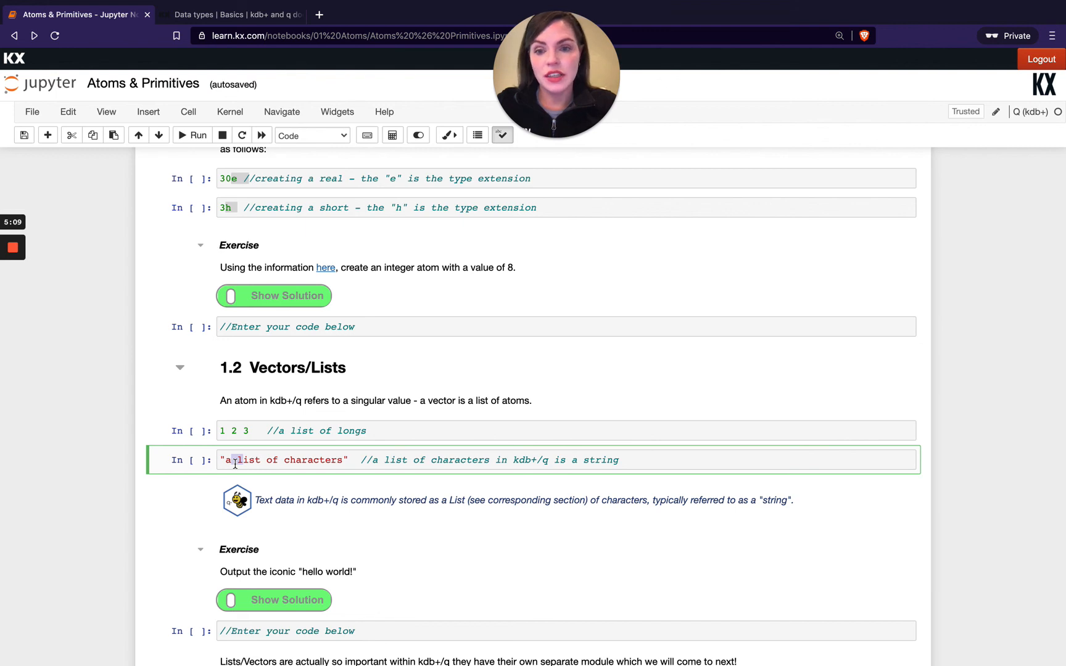
{"action": "left_click_drag", "start_coordinate": [228, 459], "coordinate": [312, 459]}
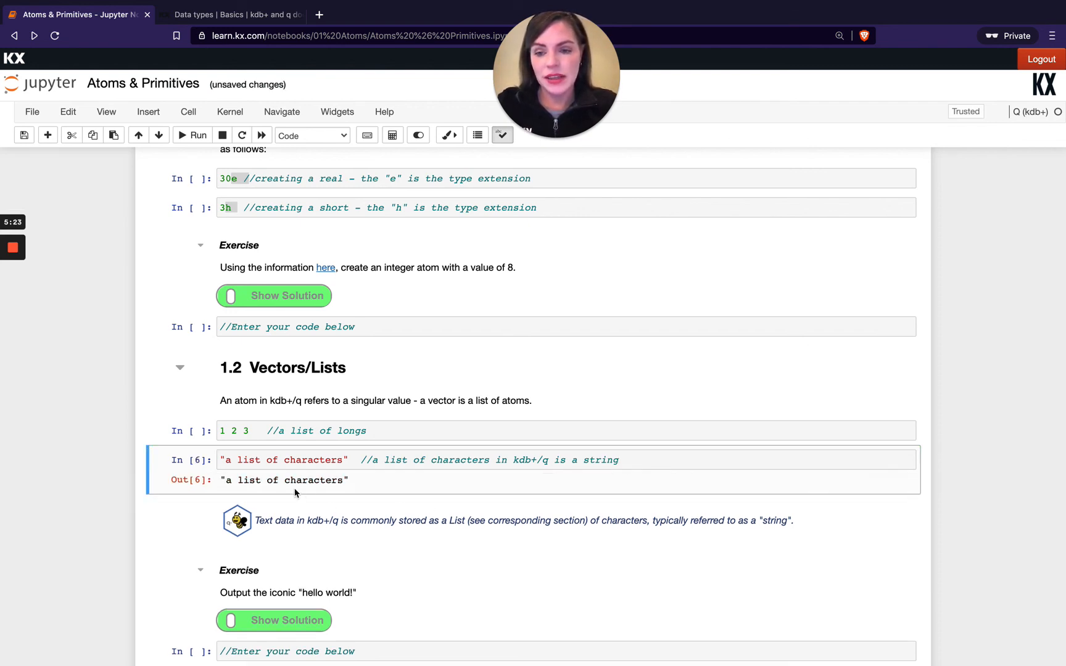
Scroll below the string cell's output to the "hello world!" exercise
{"action": "scroll", "scroll_direction": "down", "scroll_amount": 3}
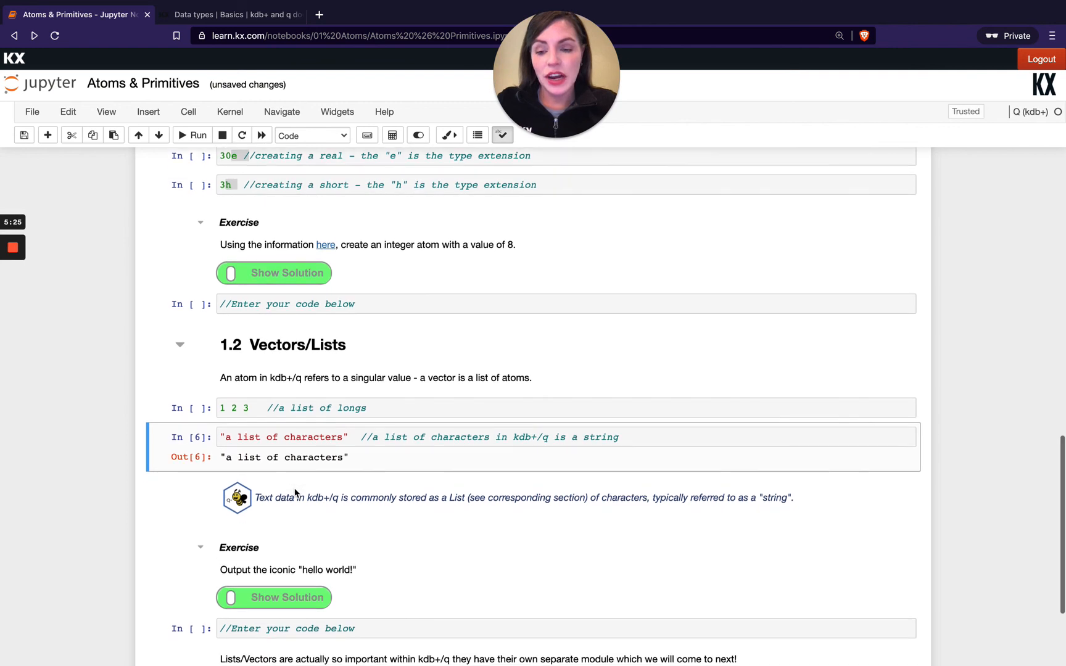
{"action": "scroll", "scroll_direction": "down", "scroll_amount": 3}
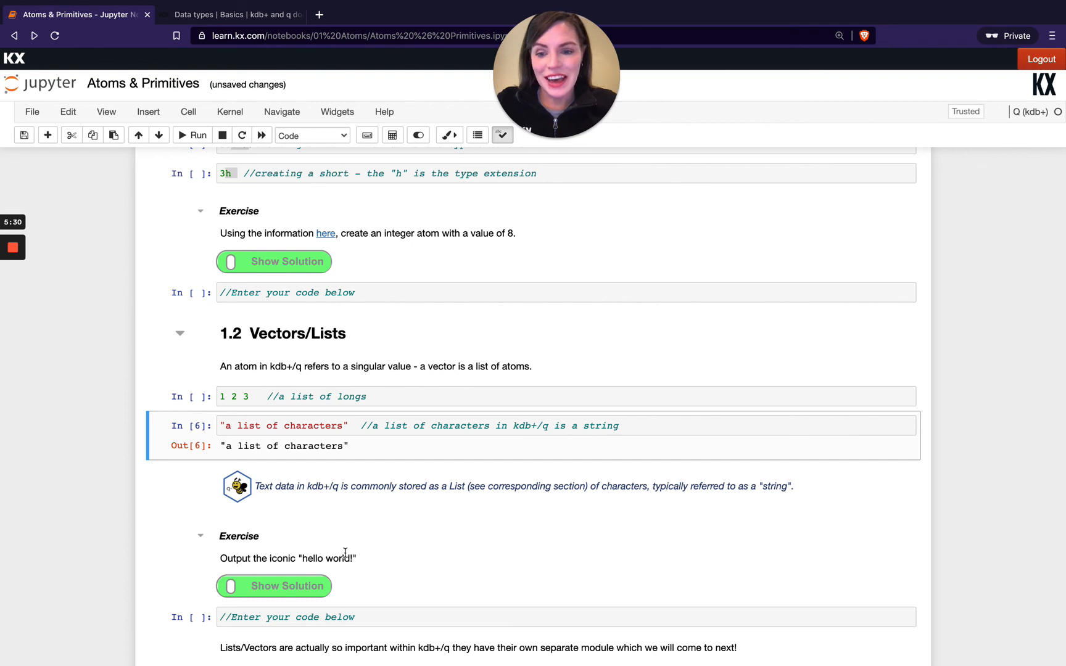
{"action": "scroll", "scroll_direction": "down", "scroll_amount": 3}
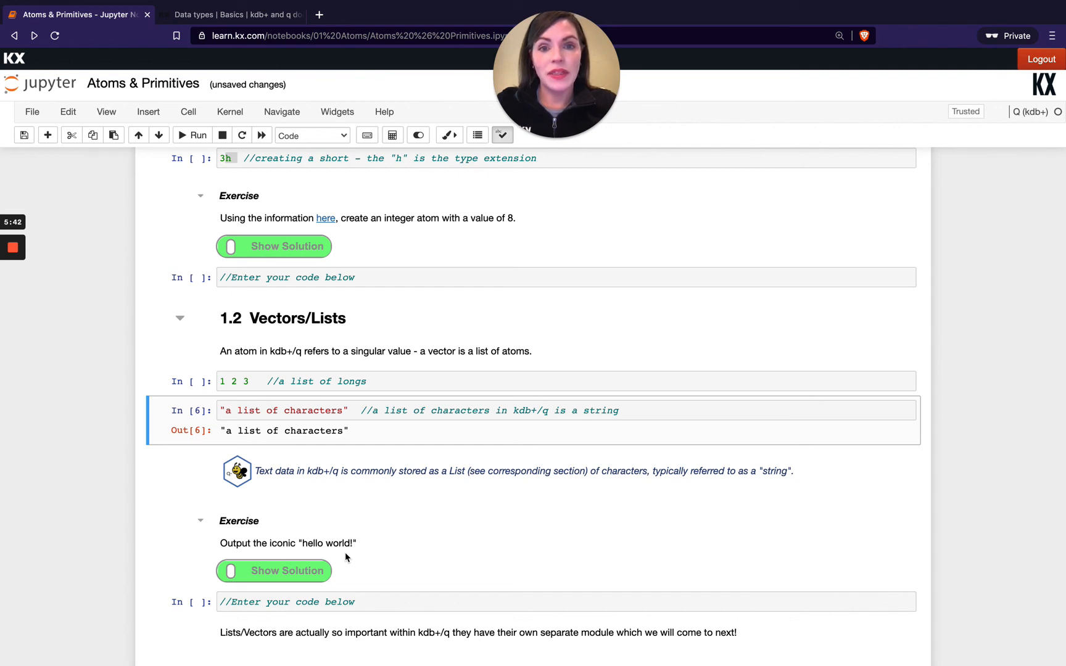
{"action": "mouse_move", "coordinate": [354, 562]}
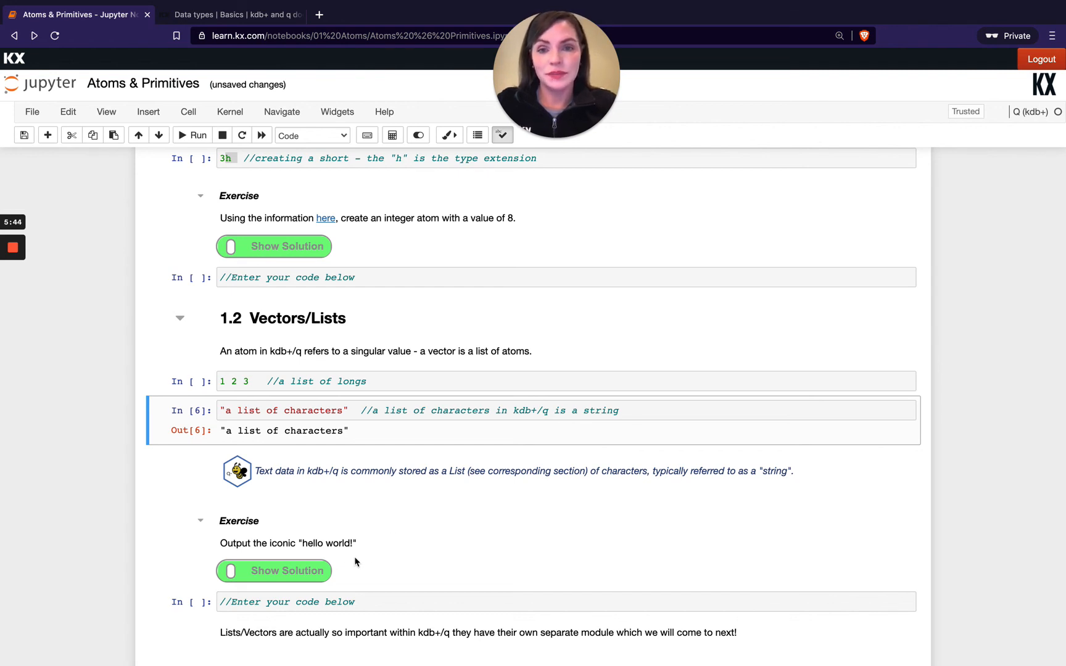